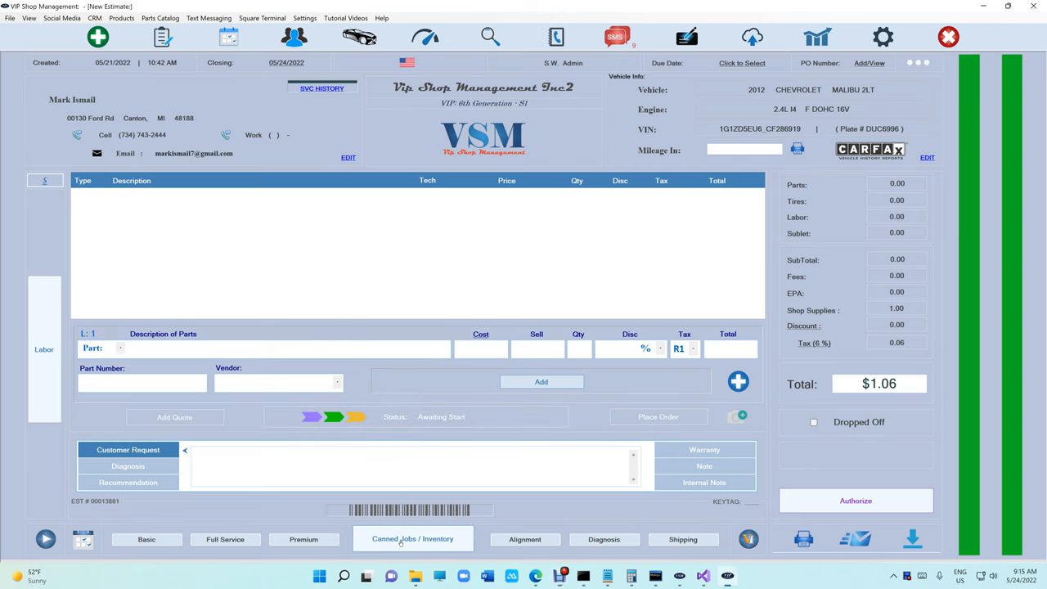
# - Add the alternator replacement canned job (DUO alternator assembly plus R&R labor) totaling $385.94
pyautogui.click(413, 538)
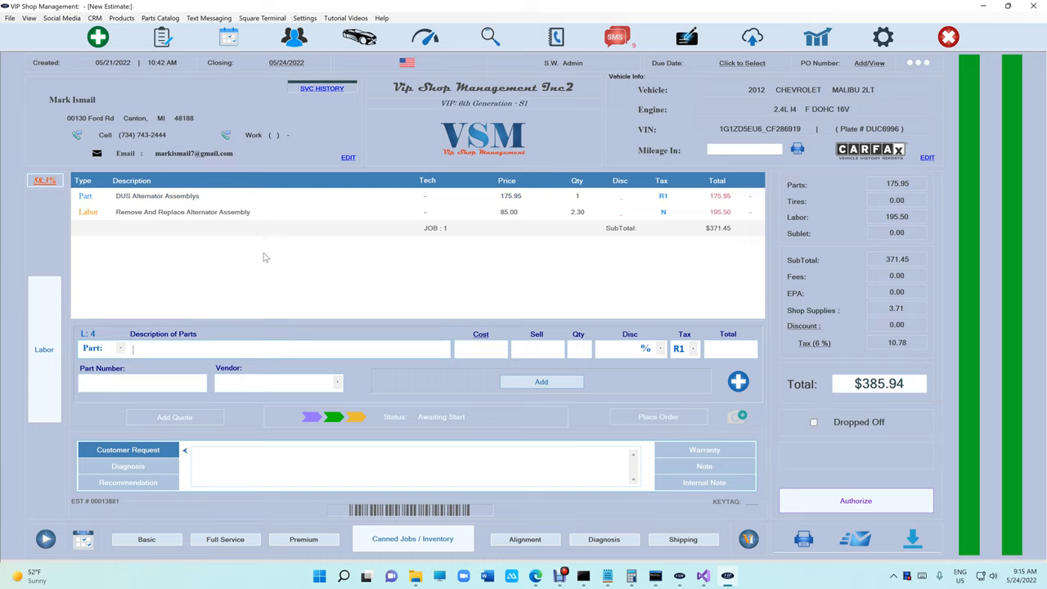
# - Add a $75.00 Hunter Engineering wheel alignment labor line, raising the total to $466.23
pyautogui.click(524, 540)
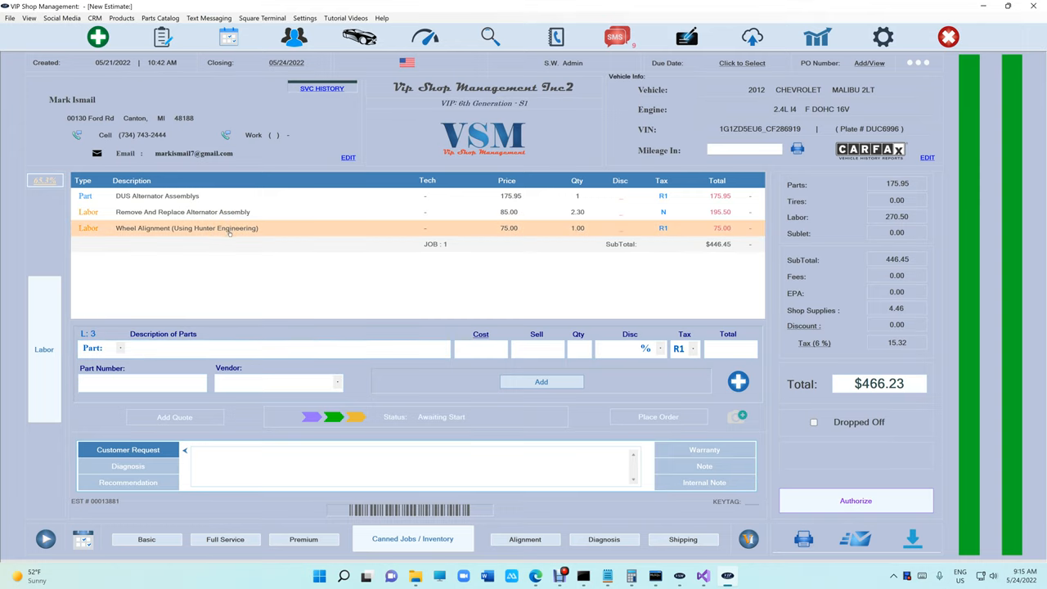
pyautogui.click(157, 196)
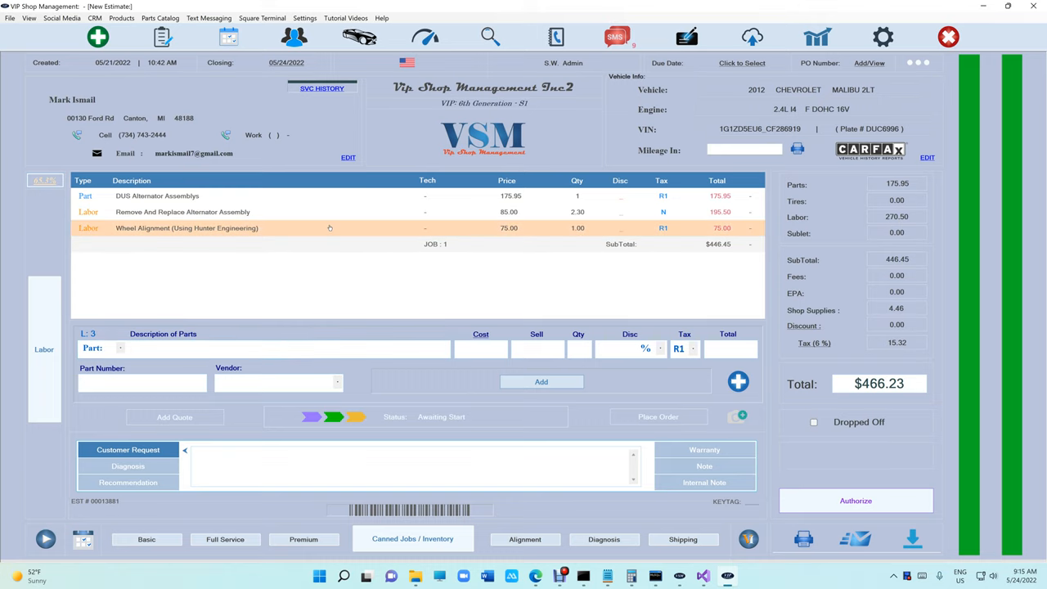
pyautogui.moveTo(329, 279)
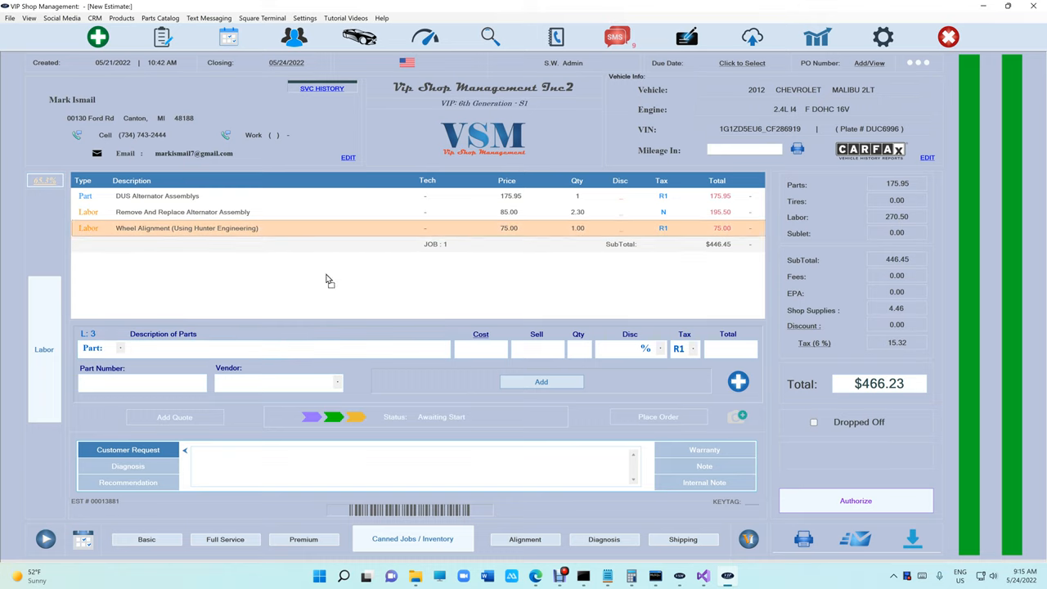